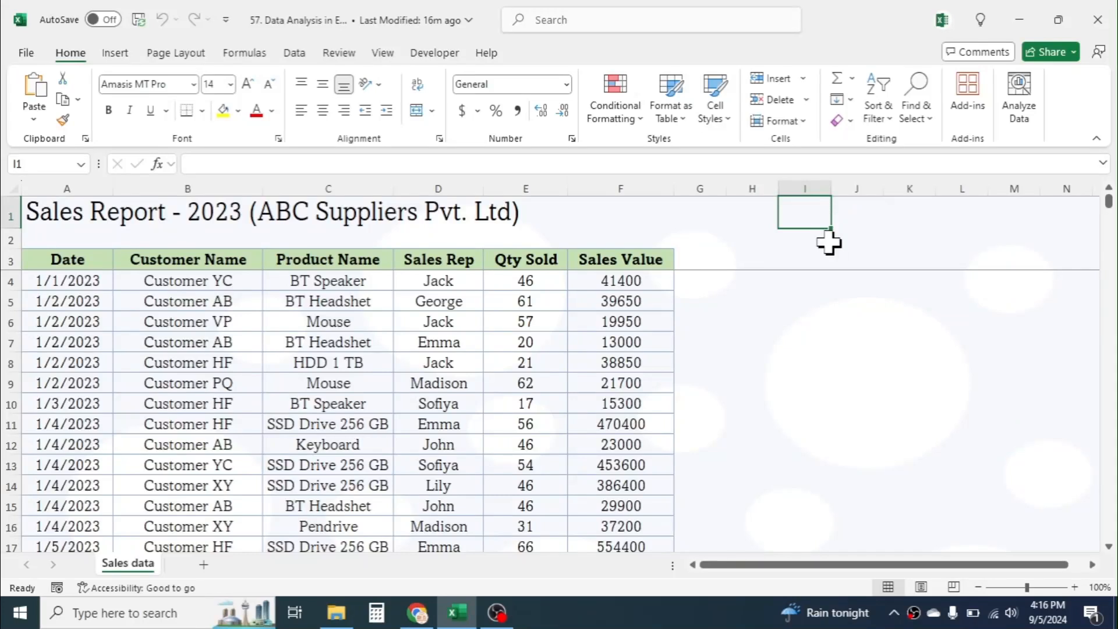
pyautogui.moveTo(856, 300)
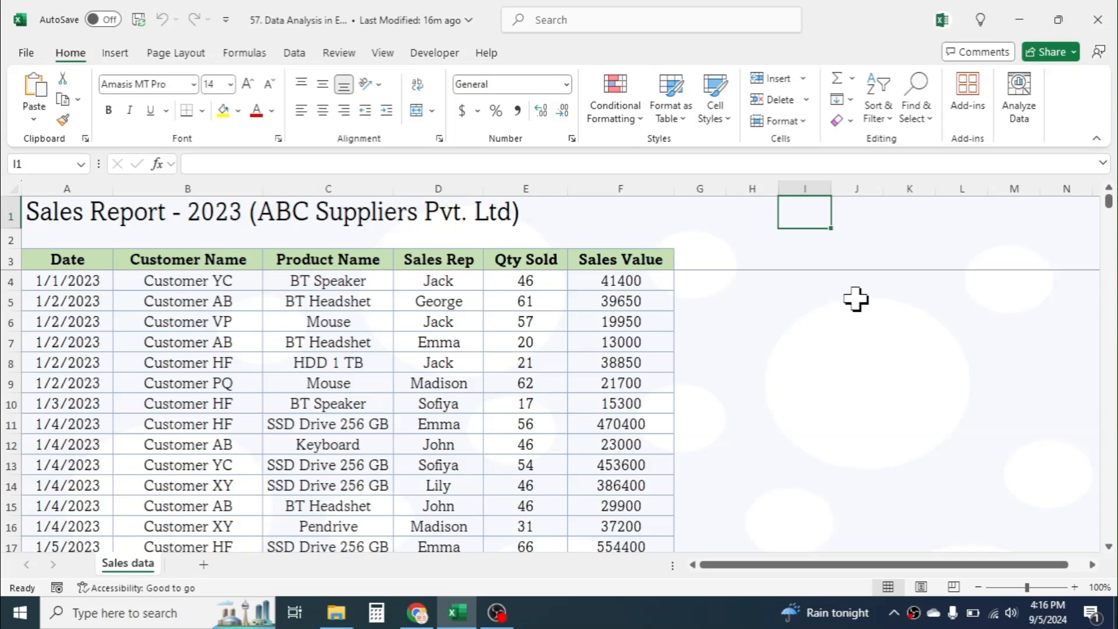
pyautogui.moveTo(738, 326)
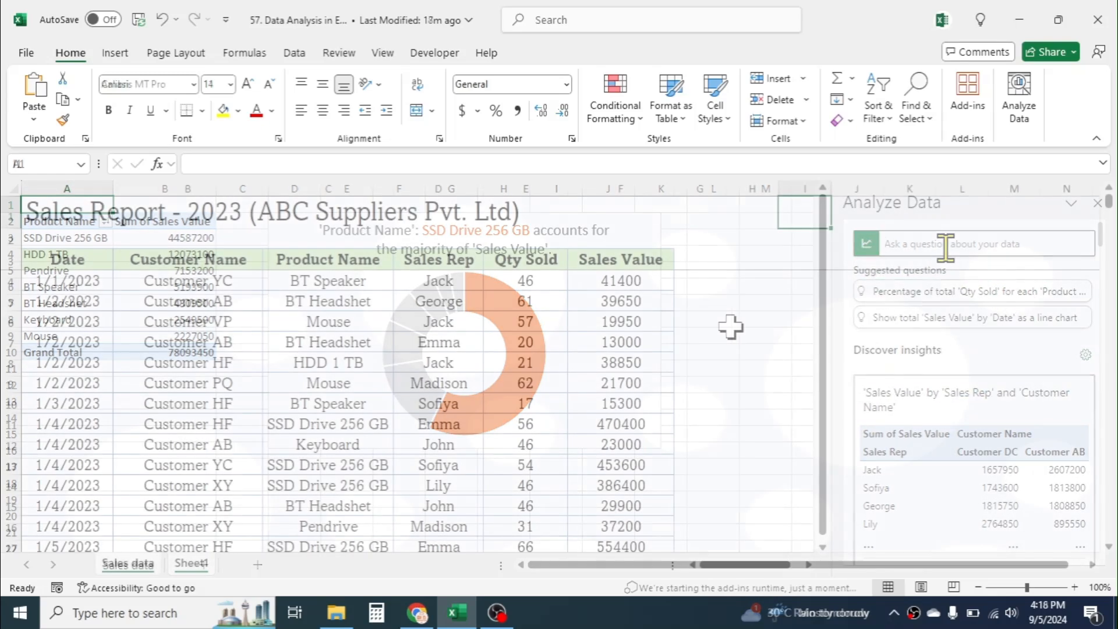
# Select the full sales range from the Date header down to row 1017
pyautogui.click(1099, 202)
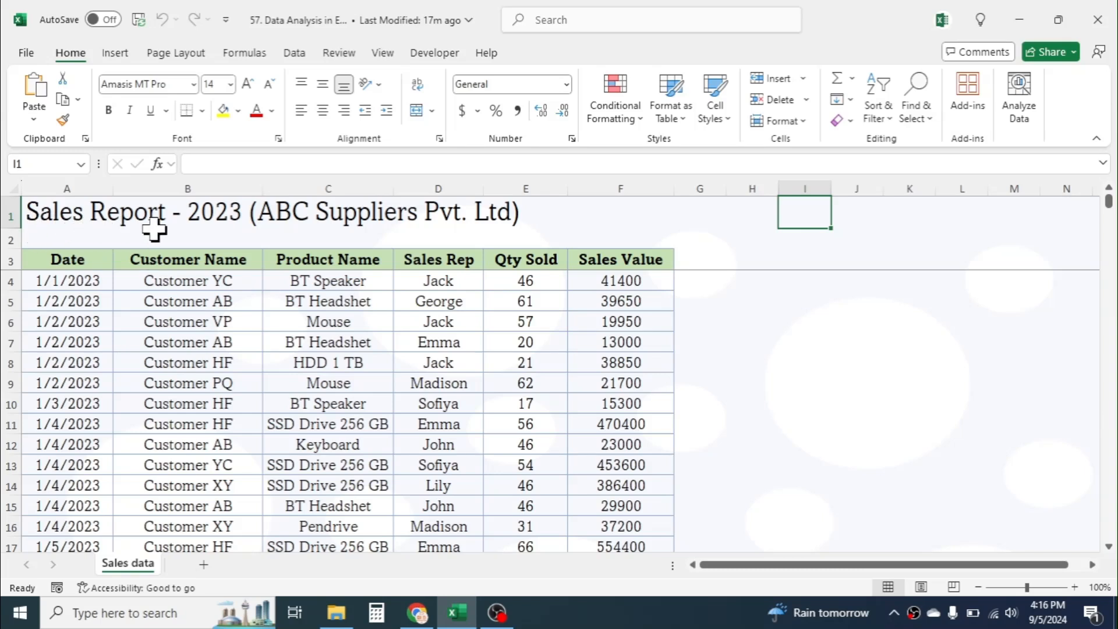
pyautogui.moveTo(535, 222)
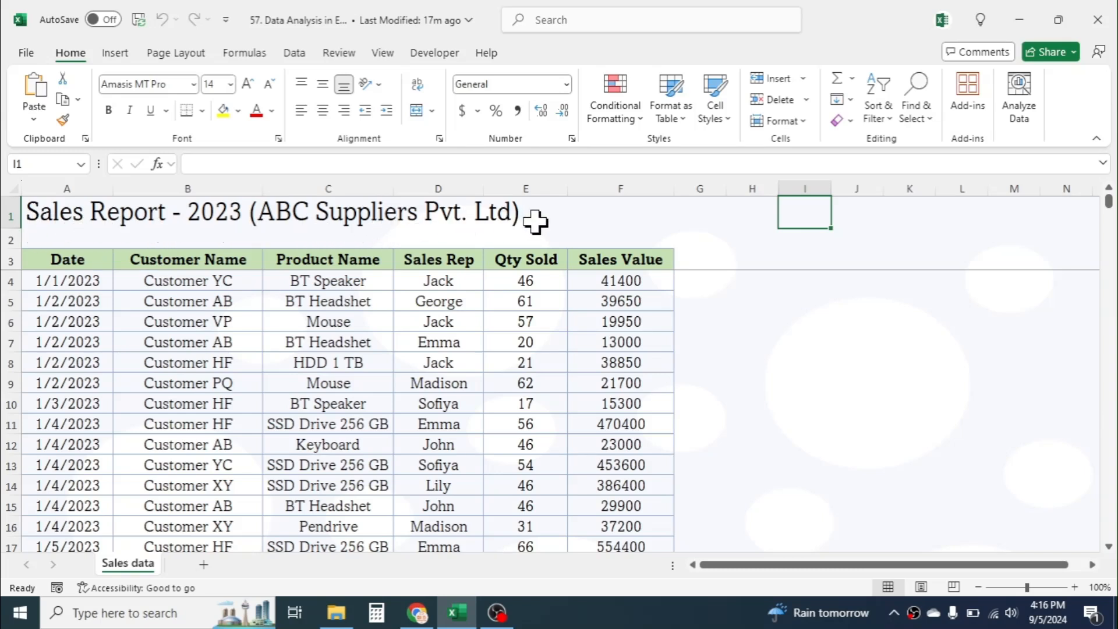
pyautogui.moveTo(512, 298)
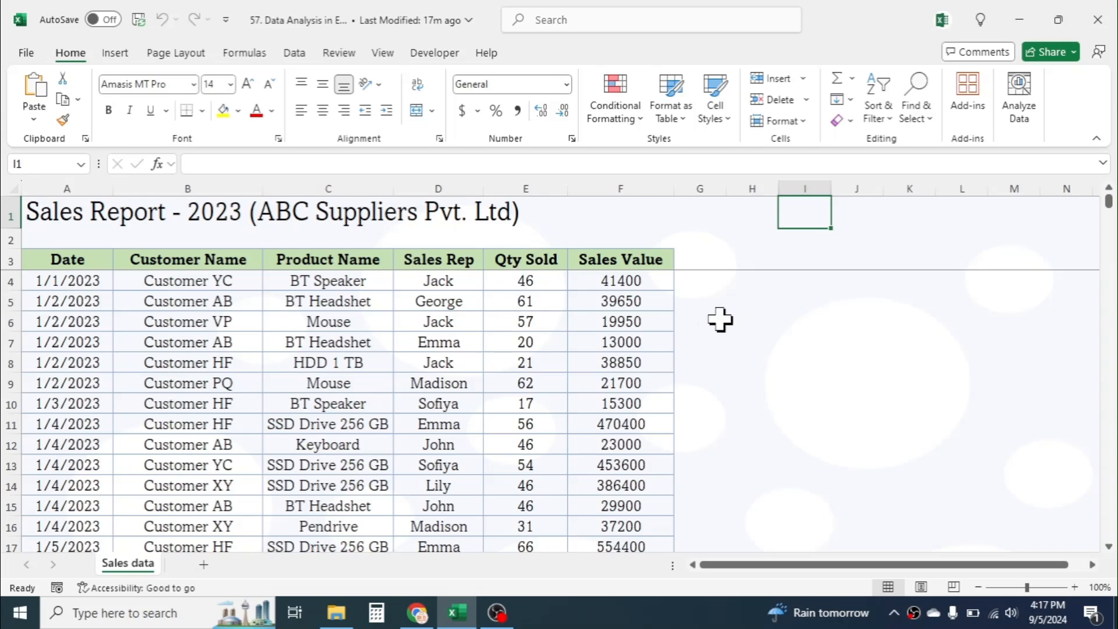
pyautogui.moveTo(1028, 223)
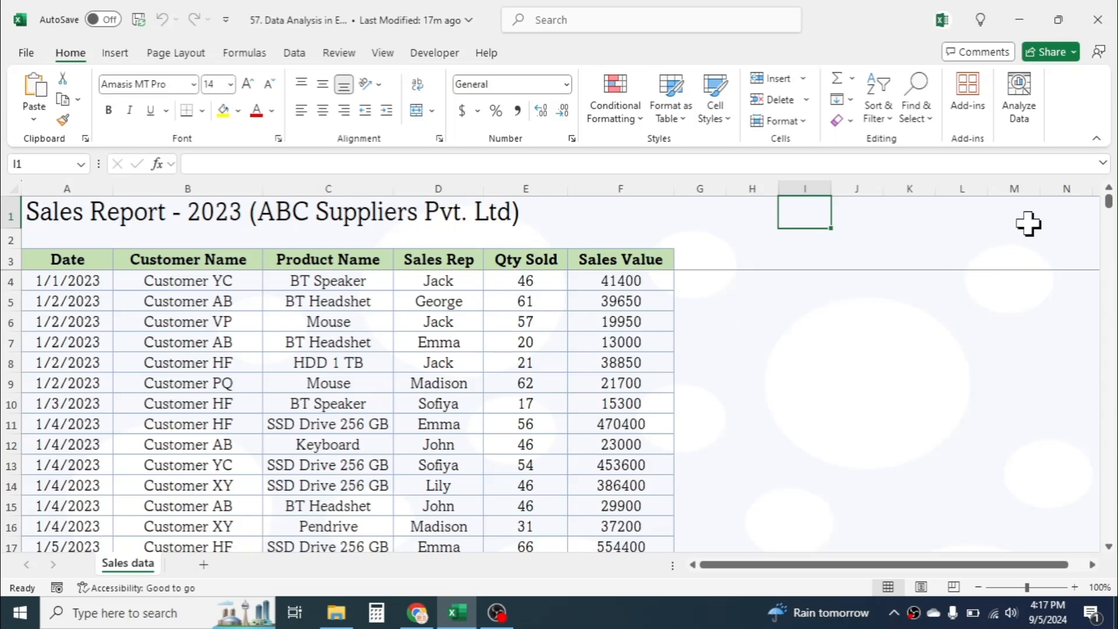
pyautogui.moveTo(571, 279)
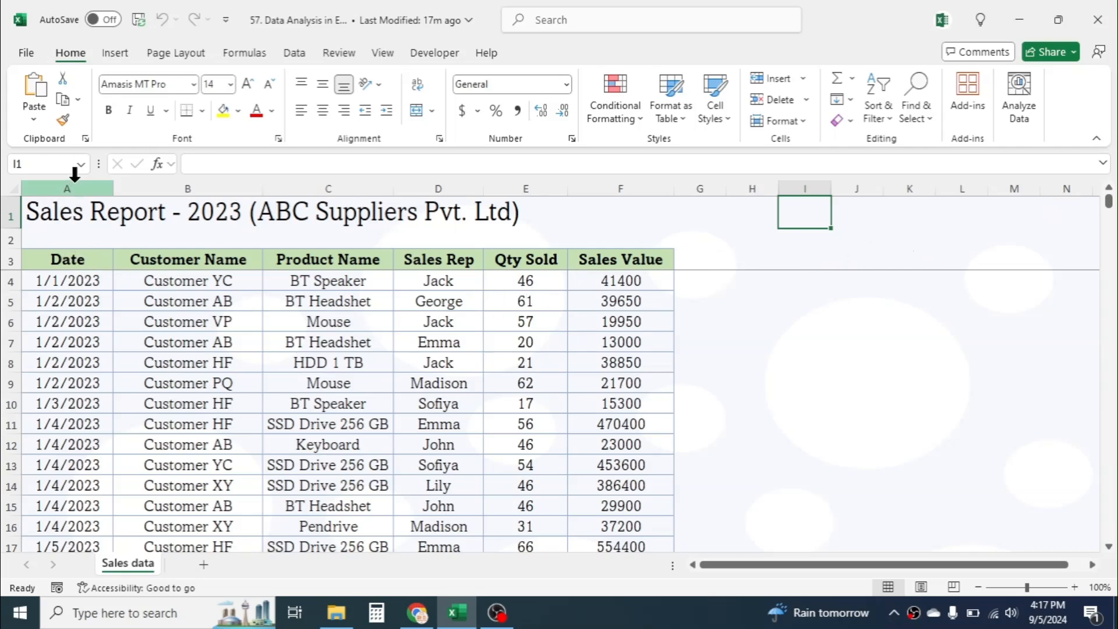
pyautogui.click(187, 189)
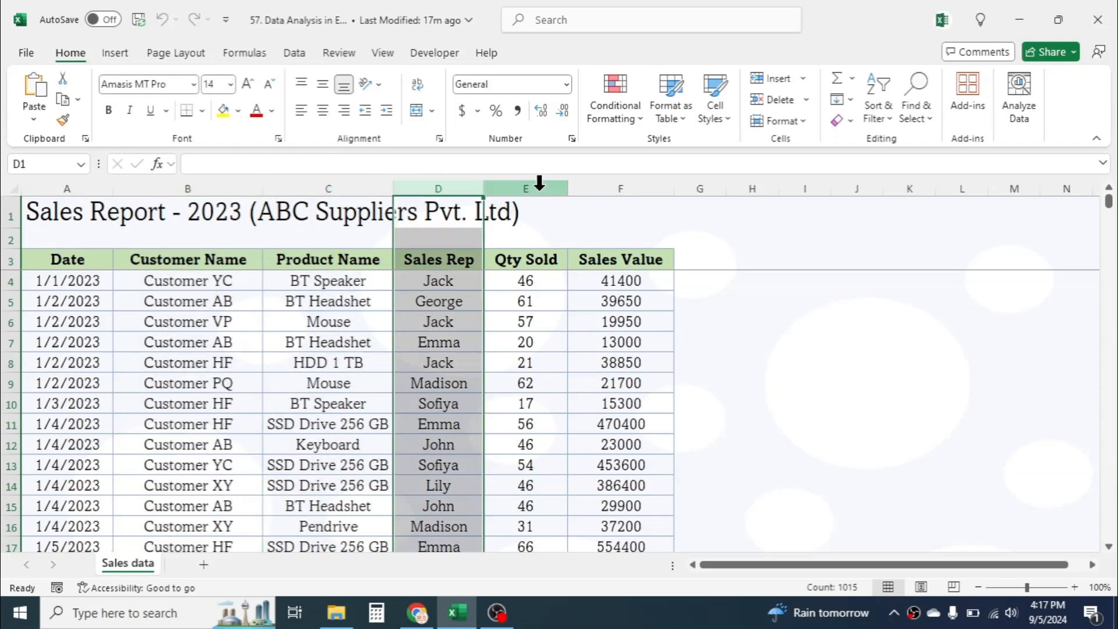
pyautogui.click(618, 188)
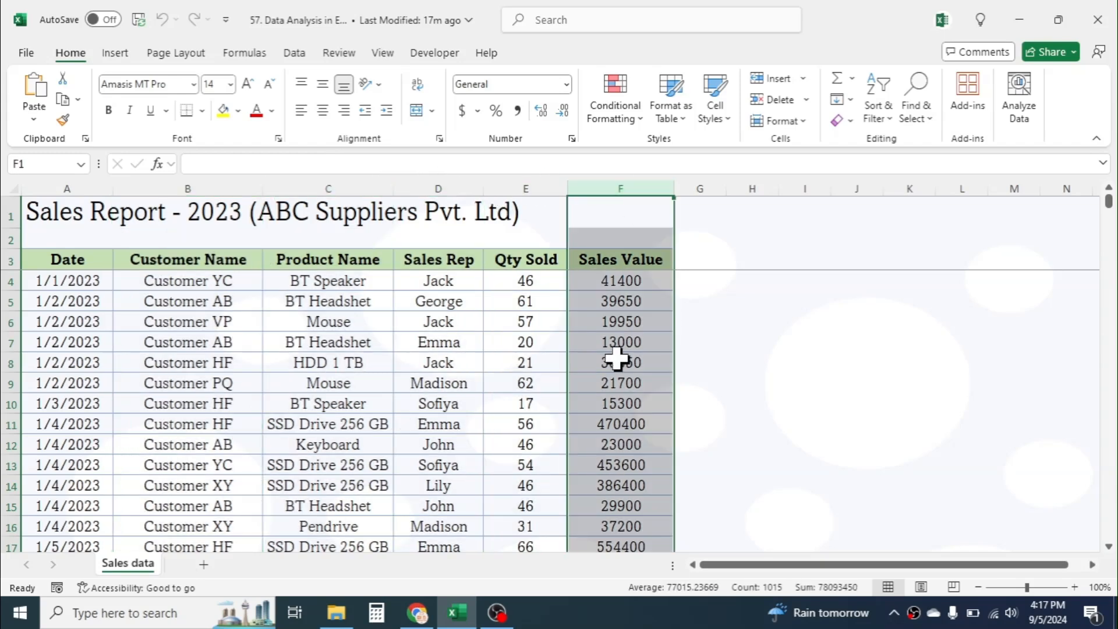
pyautogui.click(619, 362)
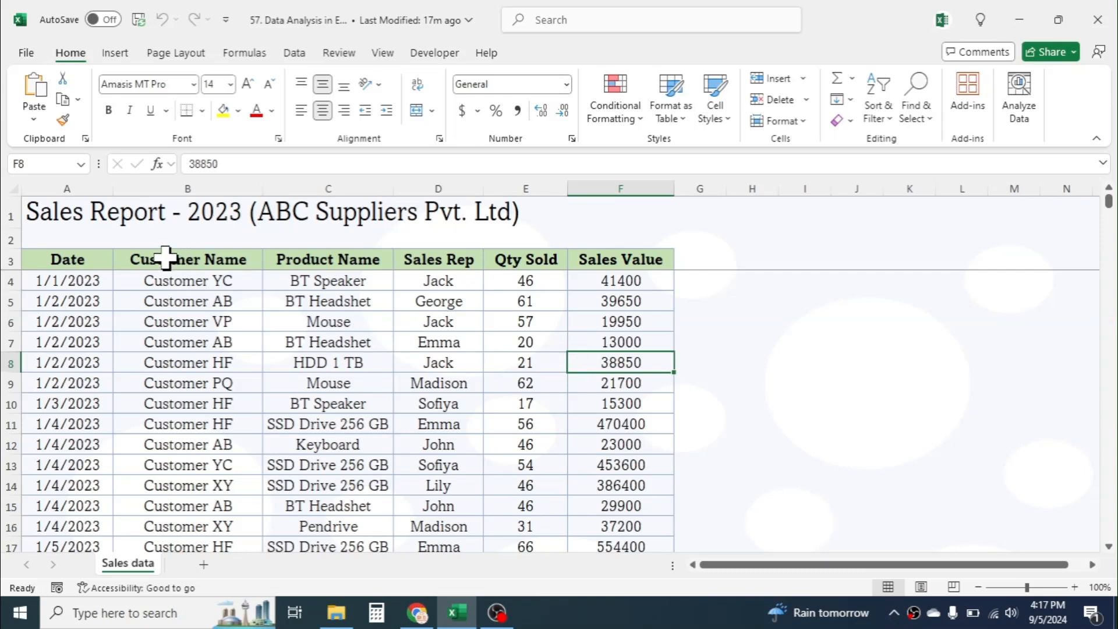
pyautogui.click(66, 259)
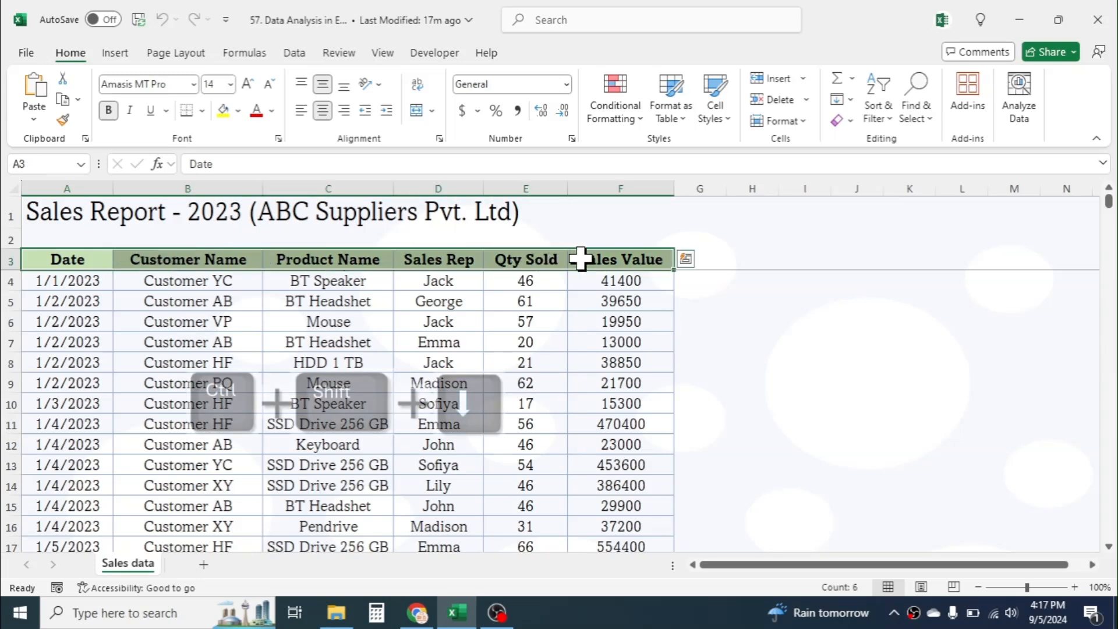
pyautogui.press('ctrl+shift+down')
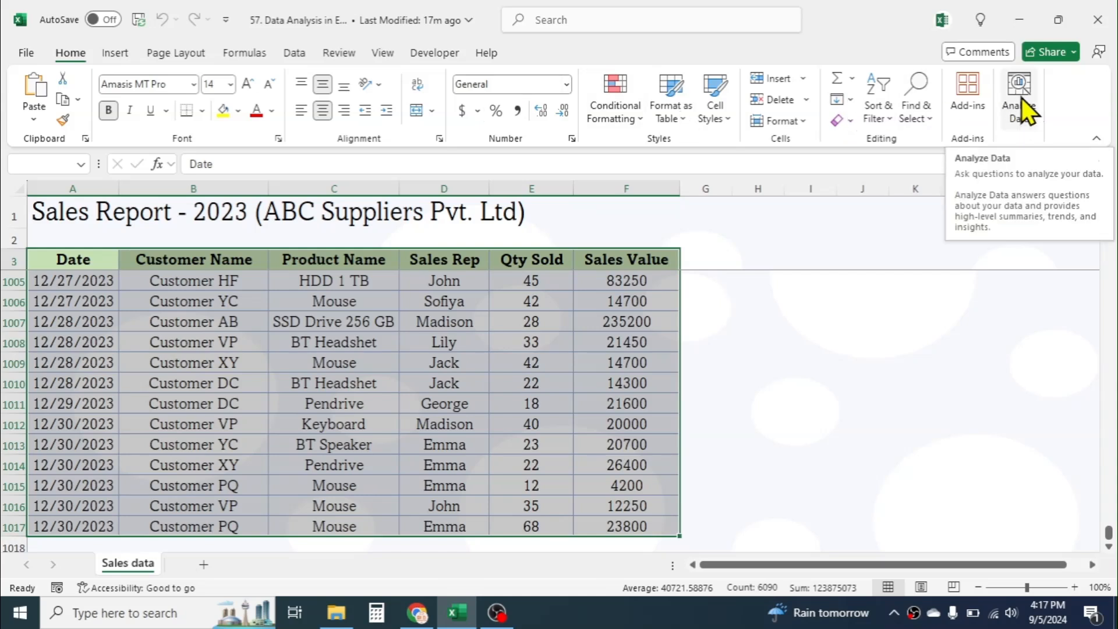
# Run Analyze Data on the selection and browse to the Sales Value by Product Name donut insight
pyautogui.click(1018, 96)
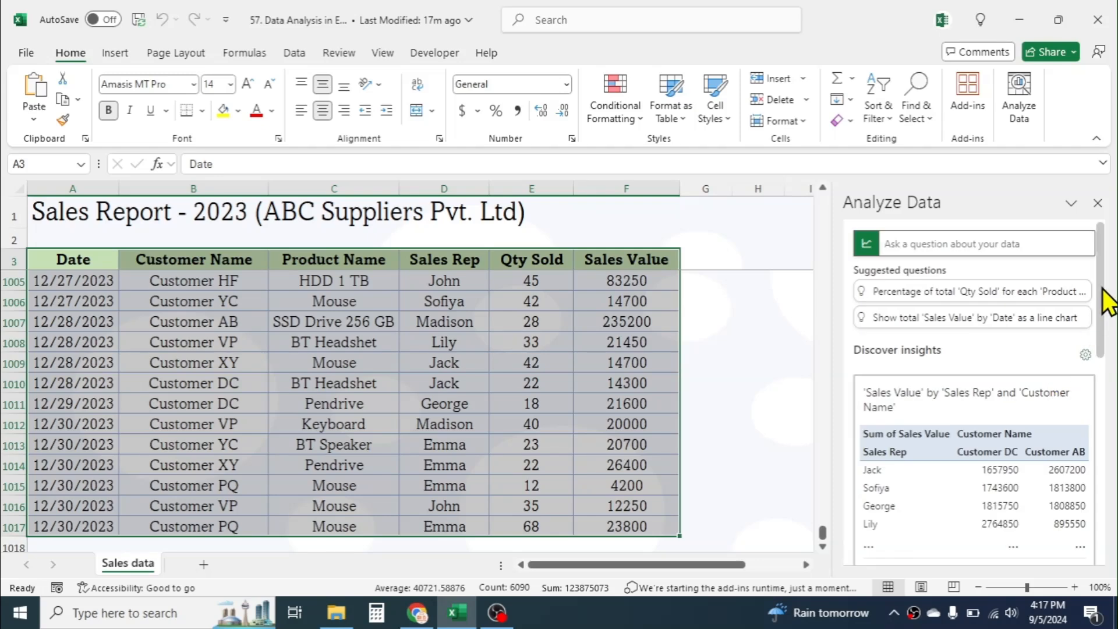
pyautogui.scroll(-3)
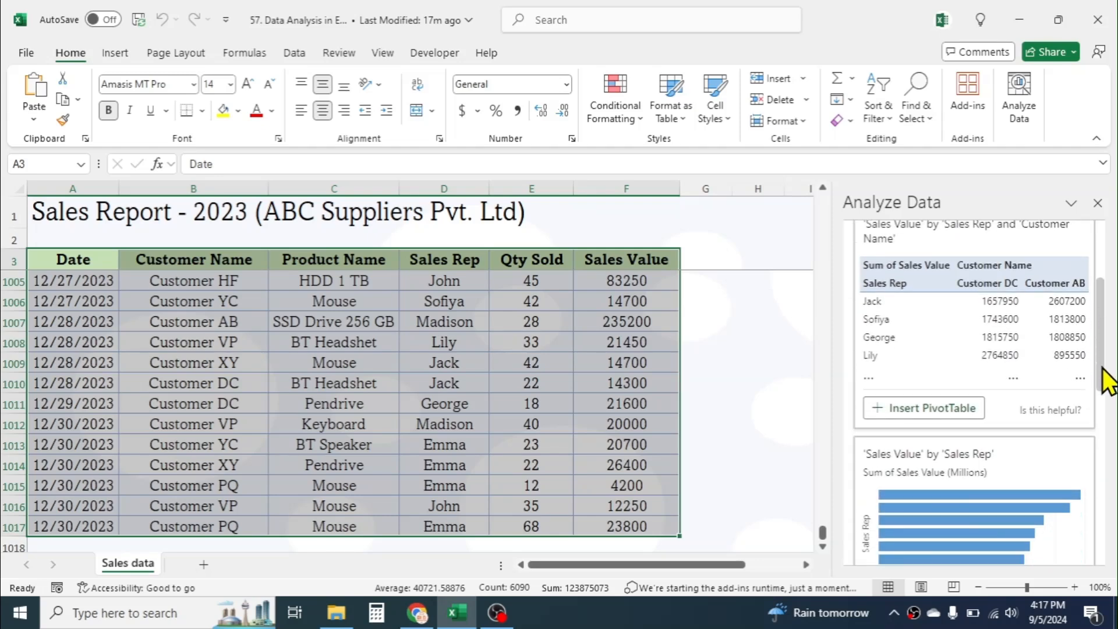
pyautogui.scroll(-3)
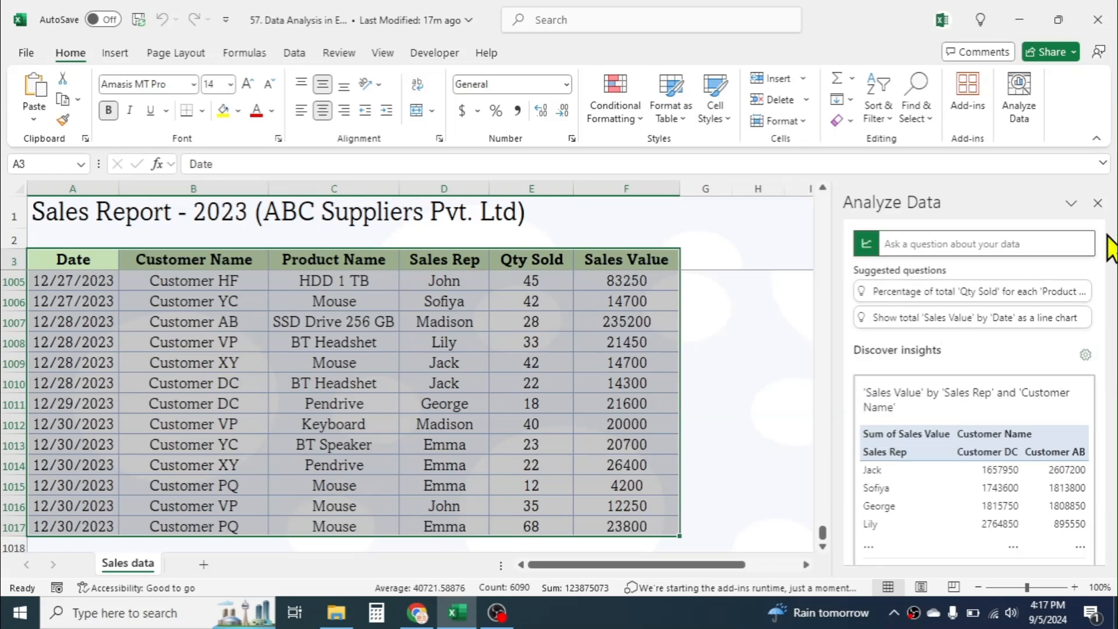
pyautogui.moveTo(951, 474)
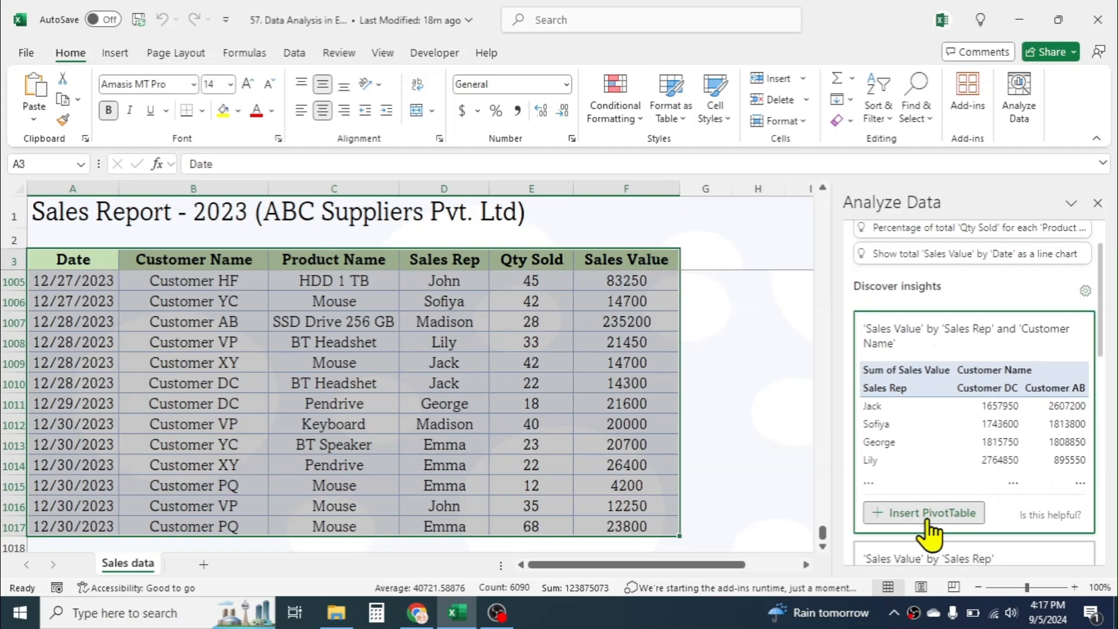
pyautogui.moveTo(1102, 313)
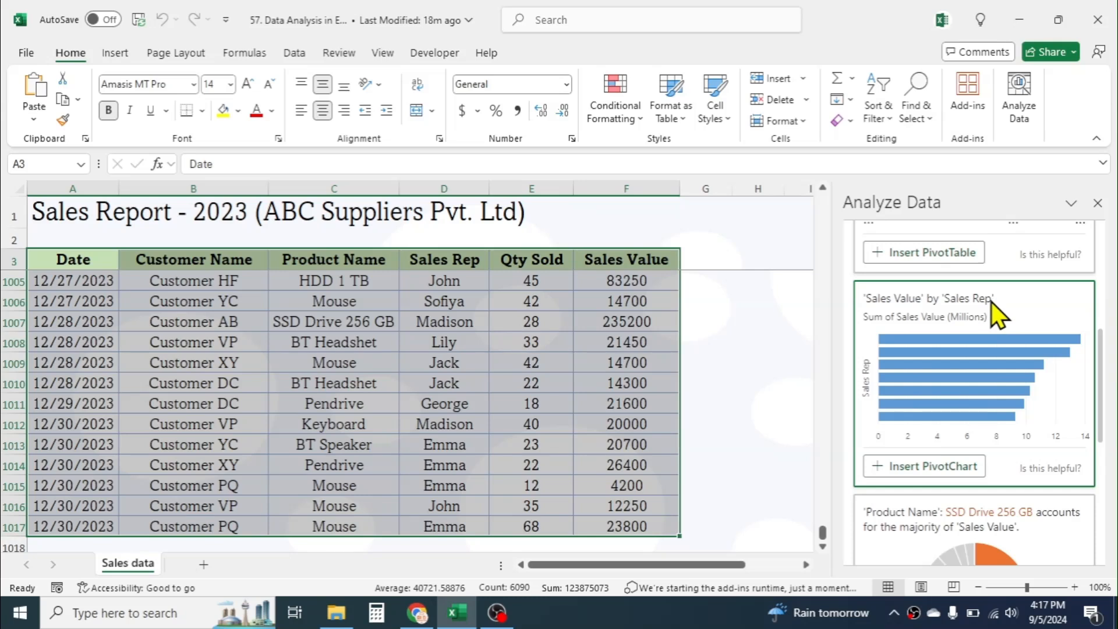
pyautogui.moveTo(1109, 385)
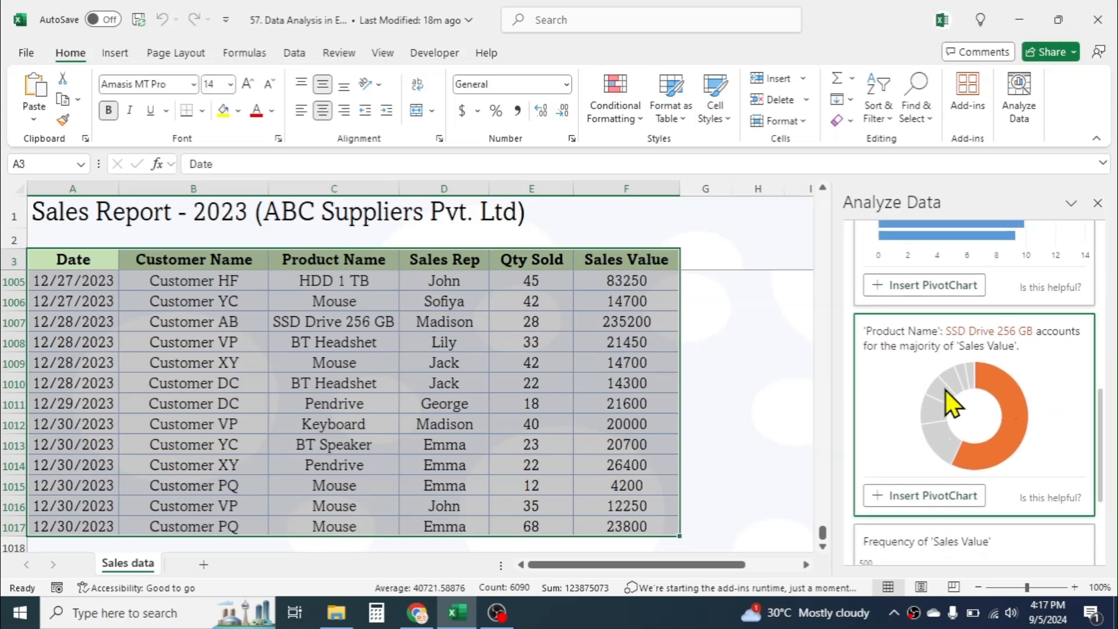
pyautogui.moveTo(1038, 349)
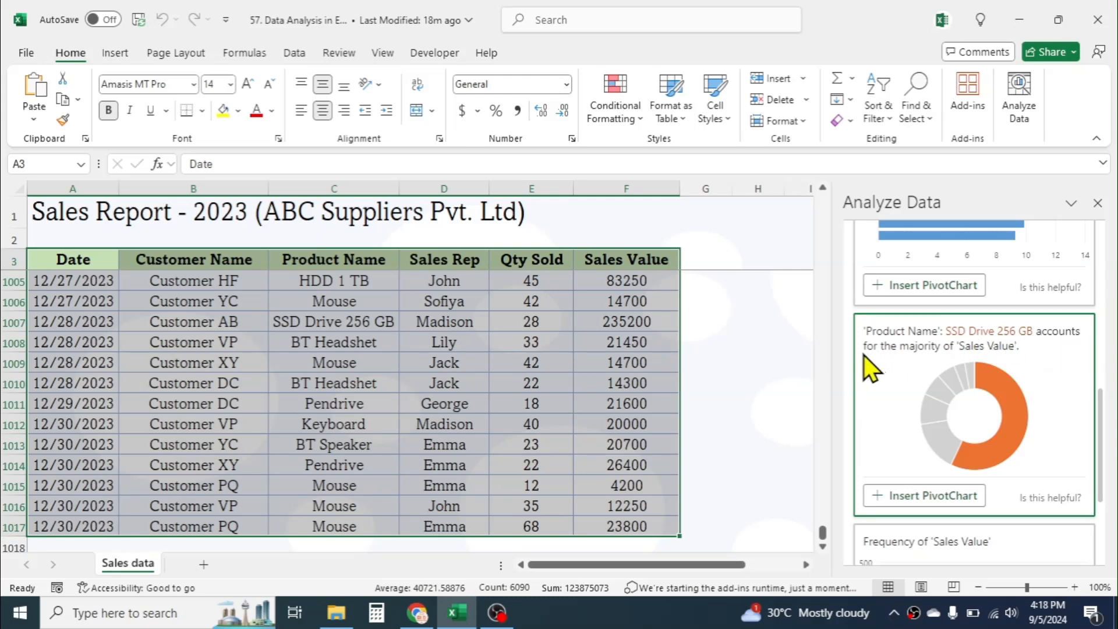
pyautogui.moveTo(1016, 413)
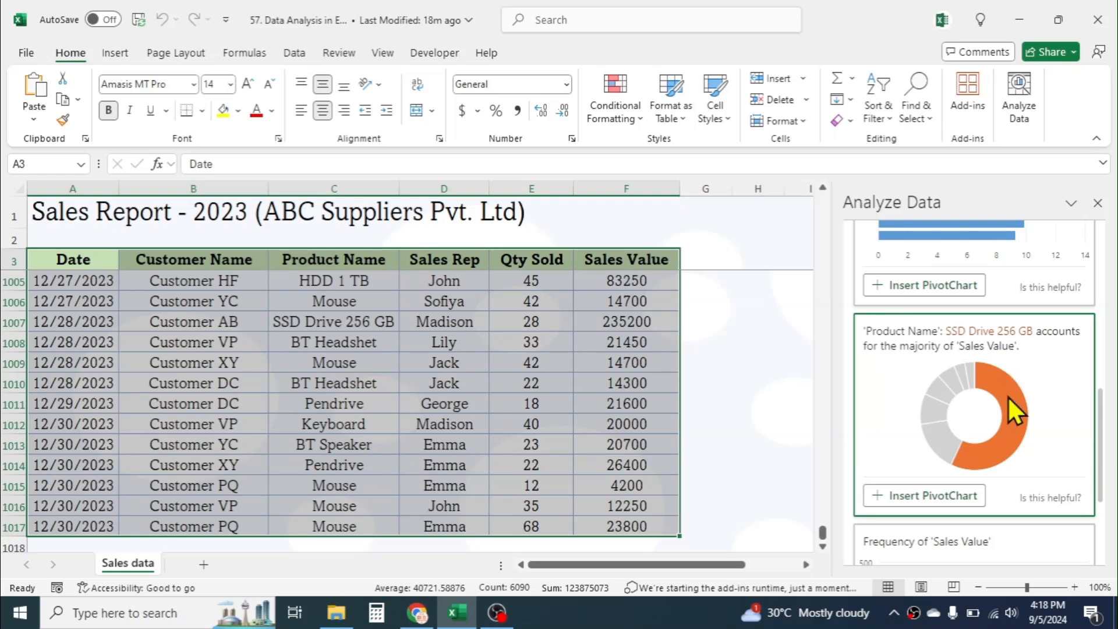
pyautogui.moveTo(927, 506)
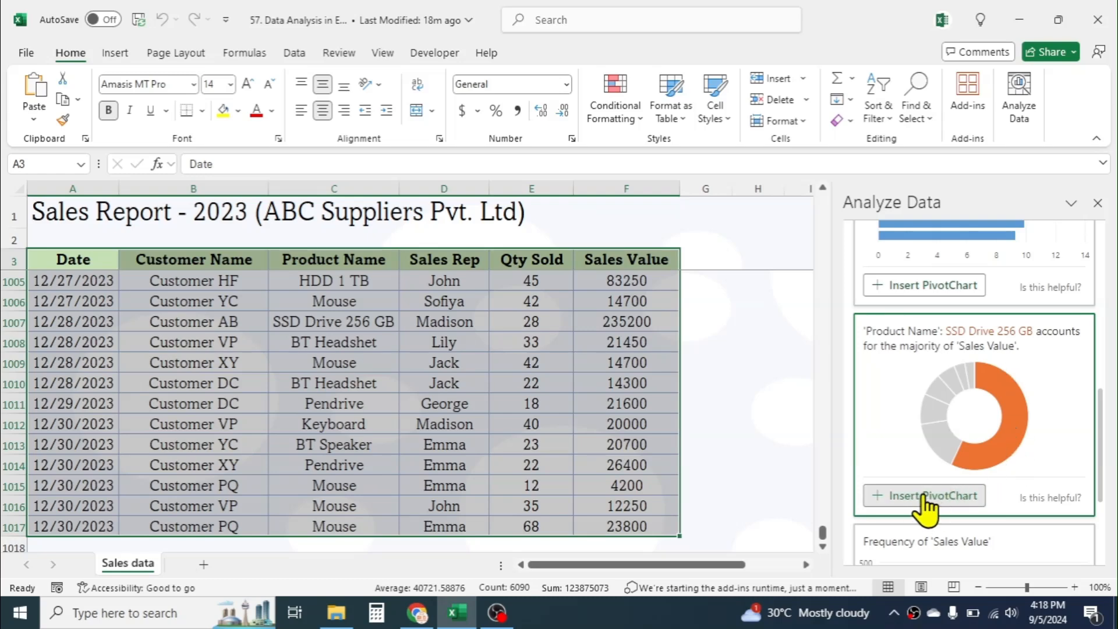
pyautogui.moveTo(906, 506)
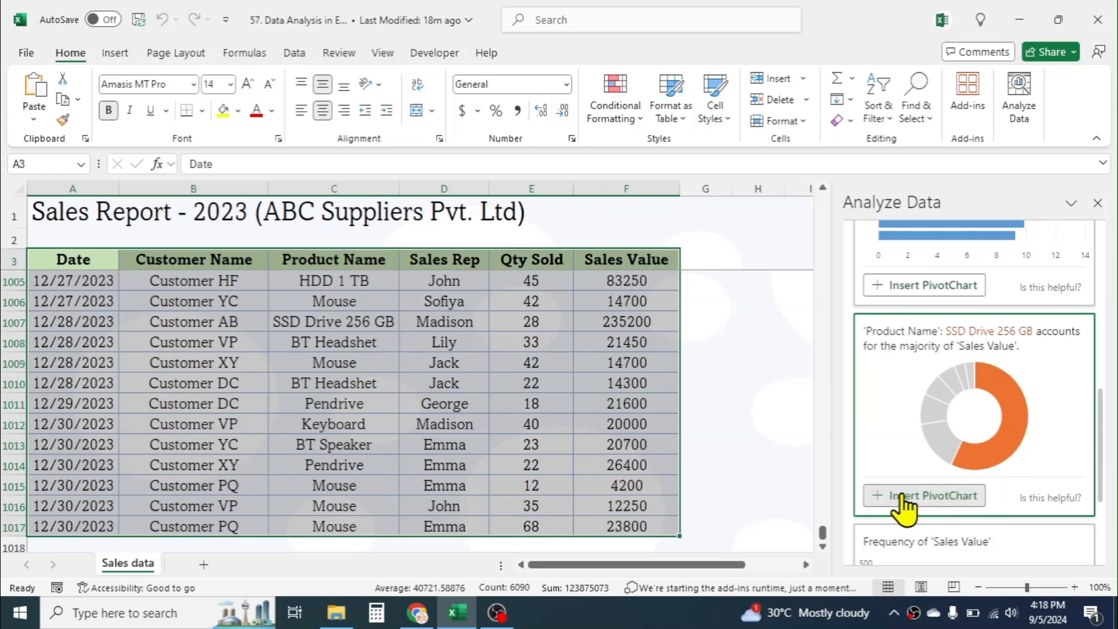
# Insert the donut PivotChart of sales by product on a new sheet and review the remaining insights
pyautogui.click(923, 495)
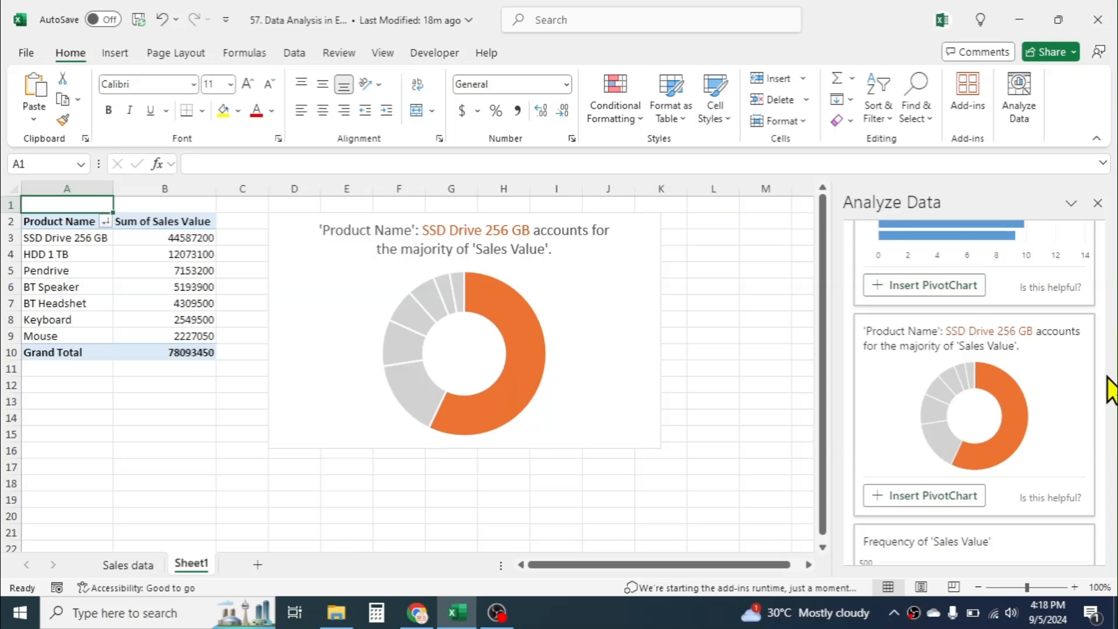
pyautogui.scroll(-3)
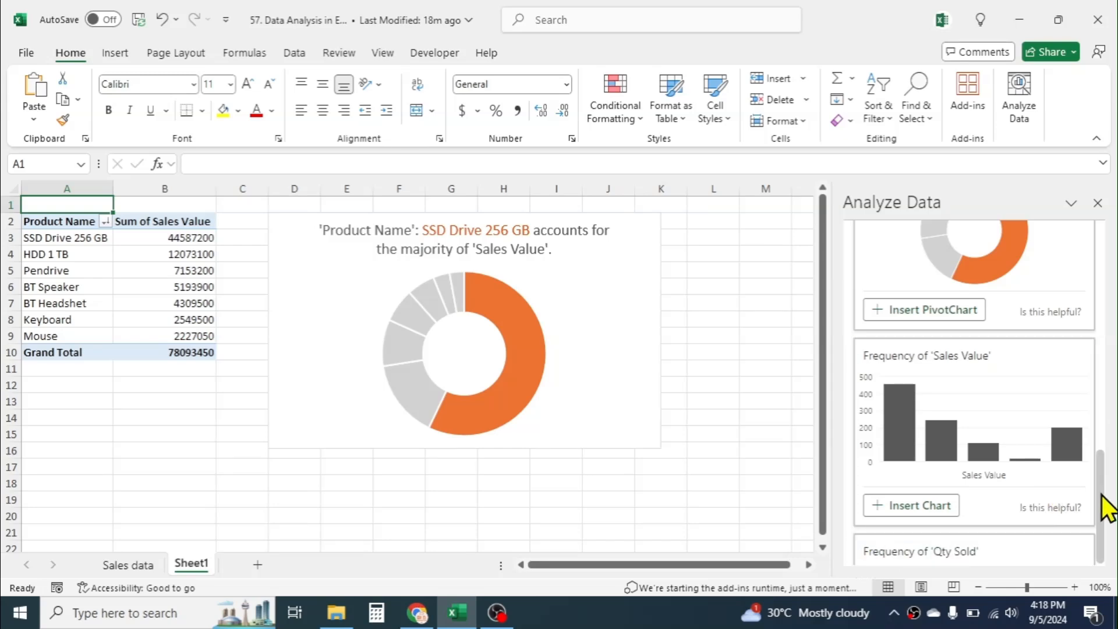
pyautogui.scroll(-3)
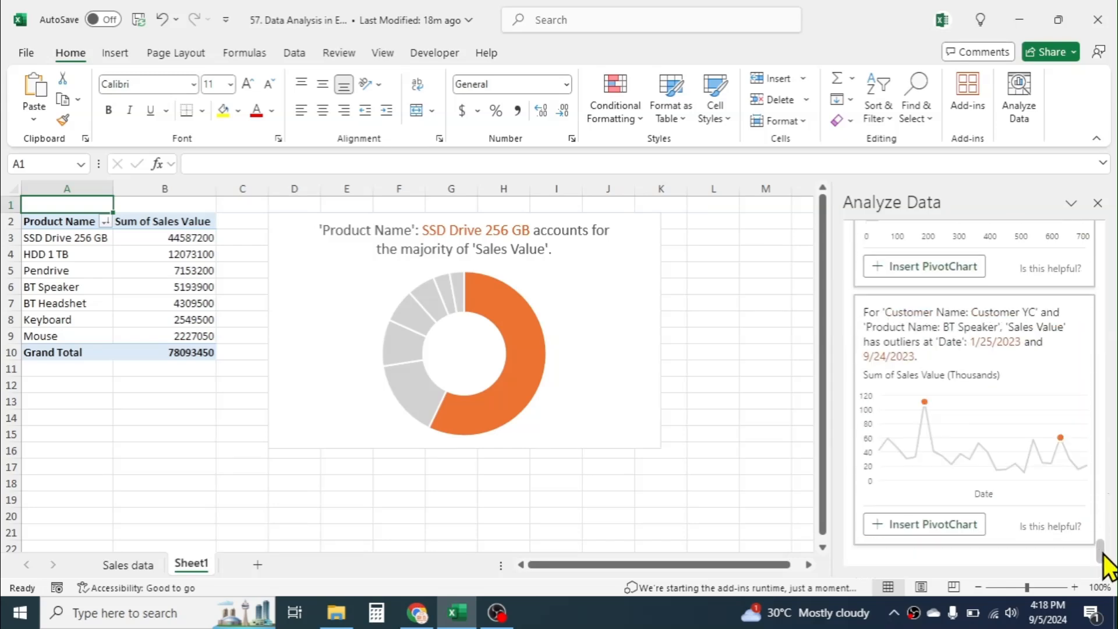
pyautogui.scroll(-3)
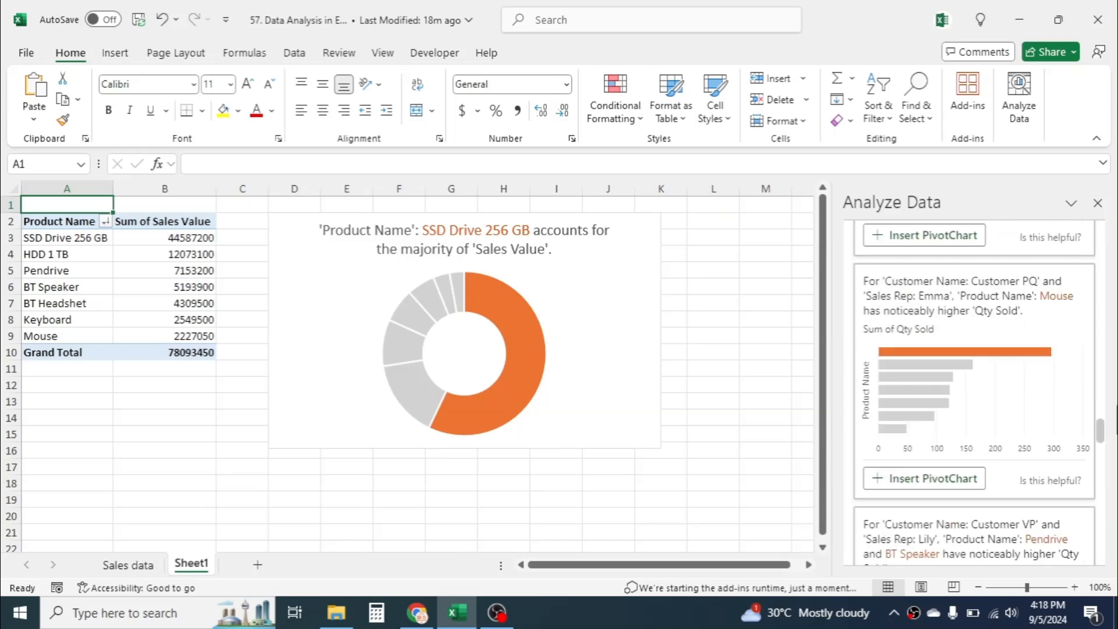
pyautogui.scroll(-3)
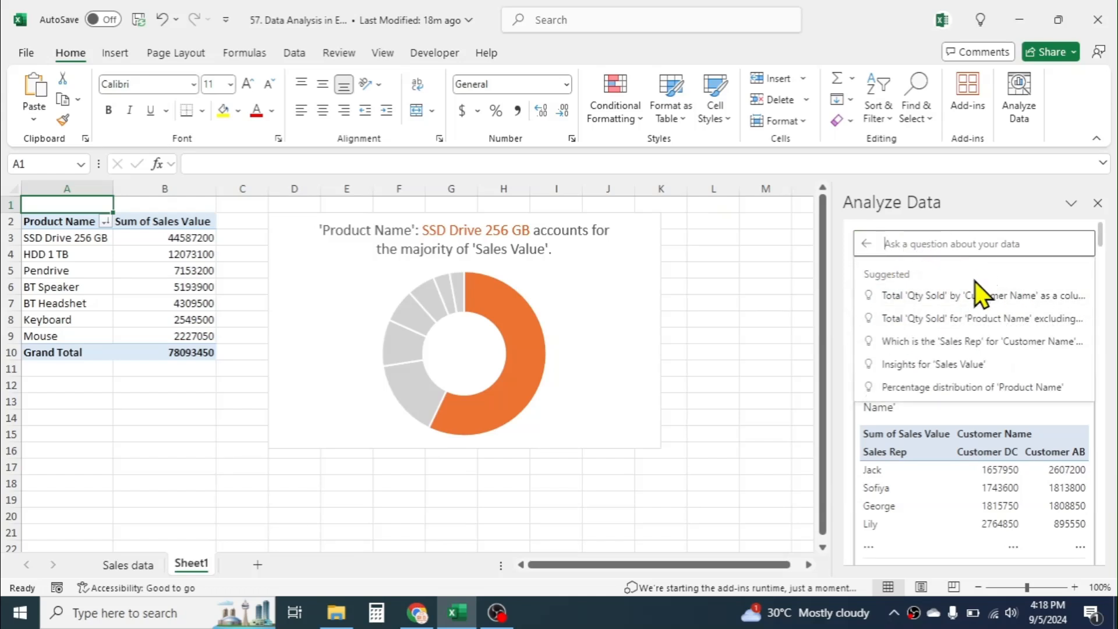
# Ask Analyze Data for 'make a pie chart on sales rep wise sales value' and insert it as a PivotChart
pyautogui.write('make a pie chart on sales rep wise sales value')
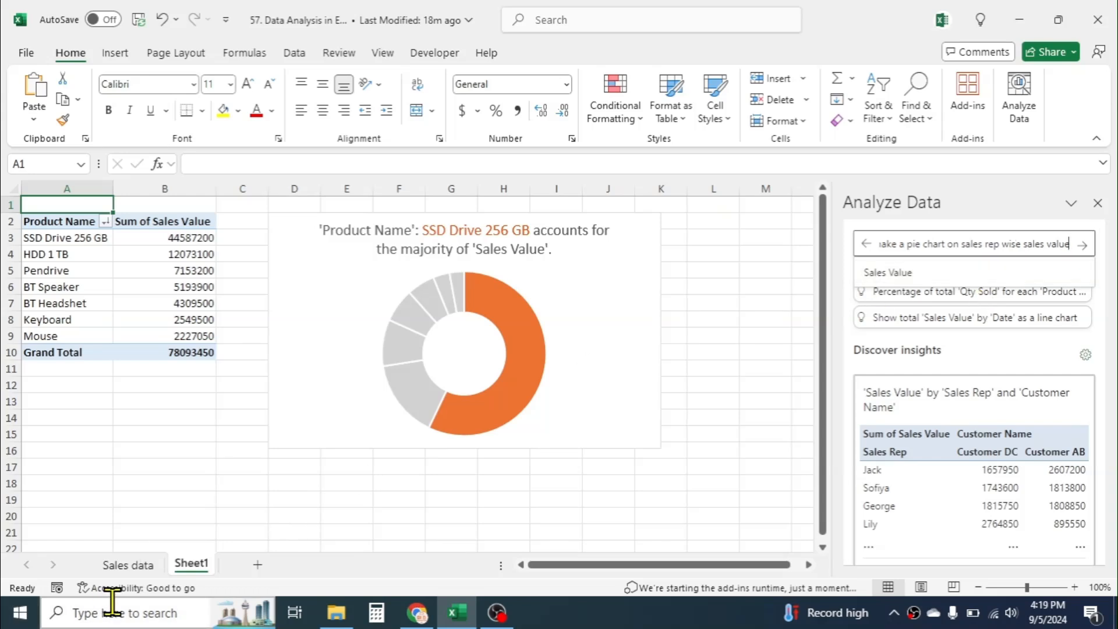
pyautogui.click(128, 565)
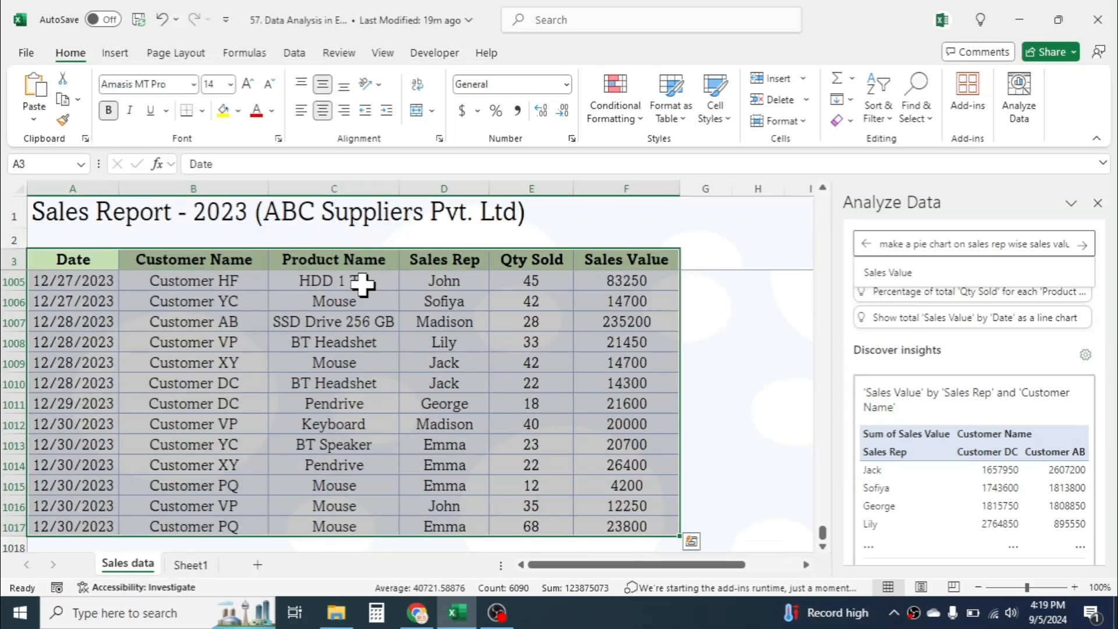
pyautogui.moveTo(810, 302)
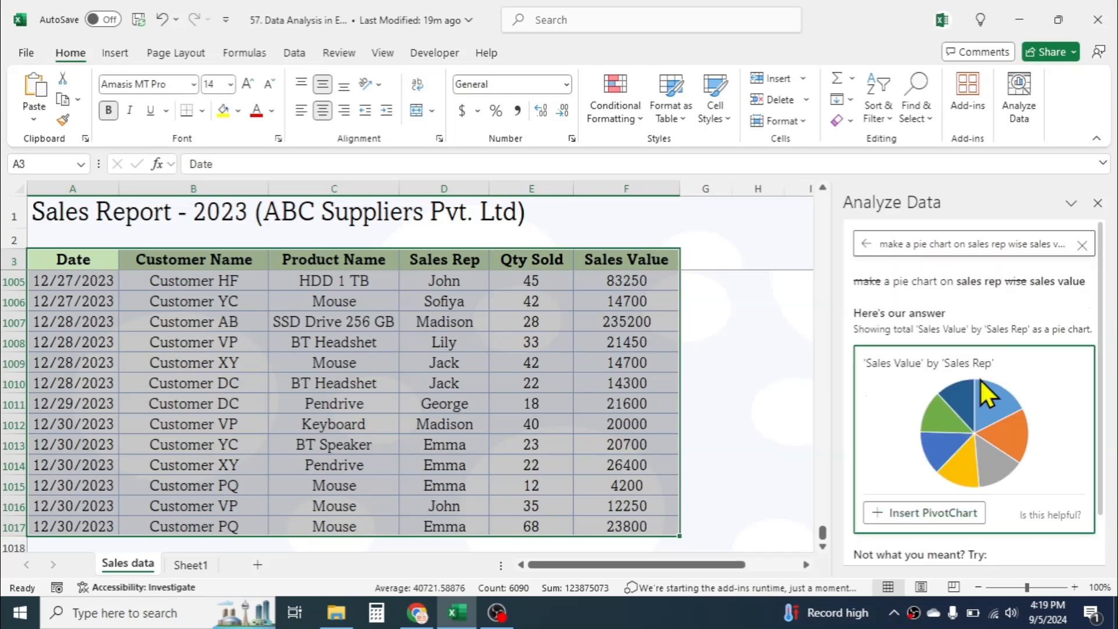
pyautogui.moveTo(1092, 456)
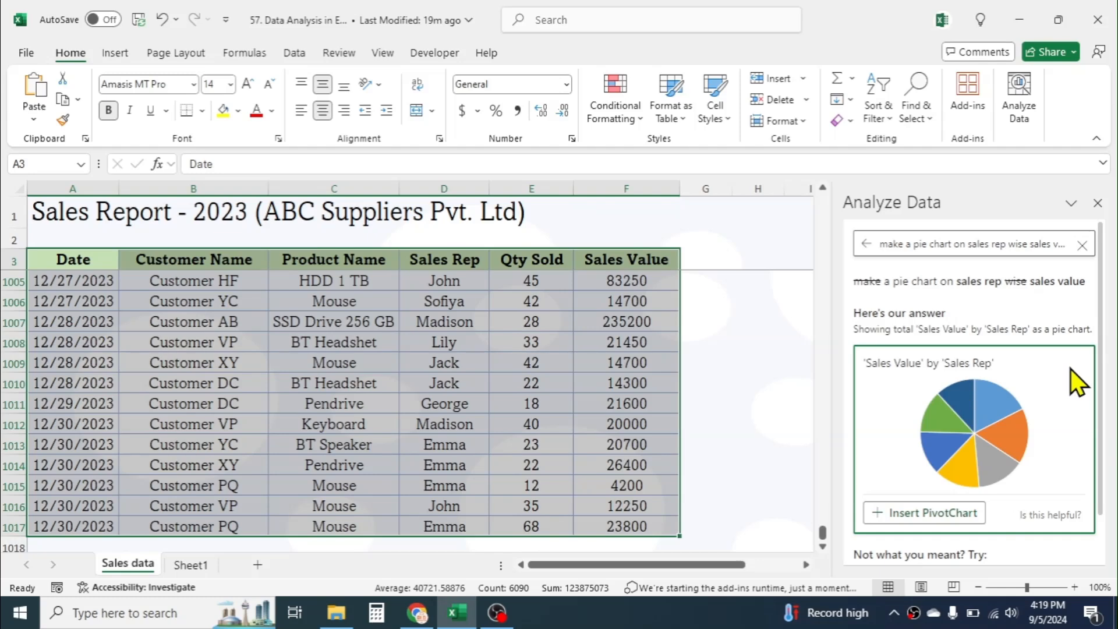
pyautogui.moveTo(1055, 404)
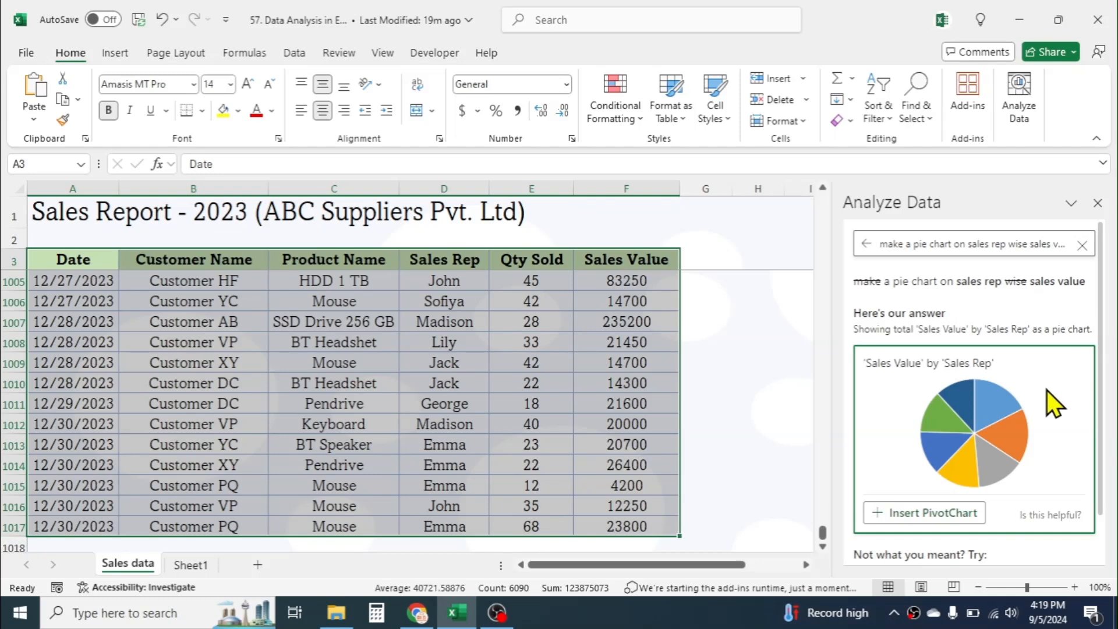
pyautogui.click(924, 512)
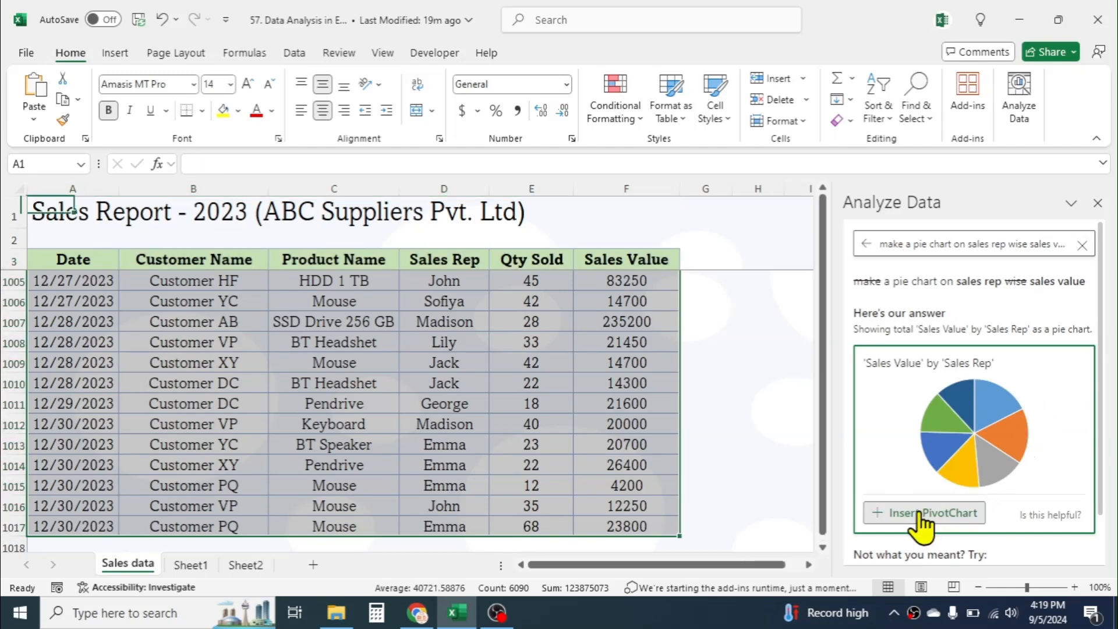
# Add data labels to the sales-rep pie slices showing Value plus Percentage, then return to the Sales sheet
pyautogui.click(922, 512)
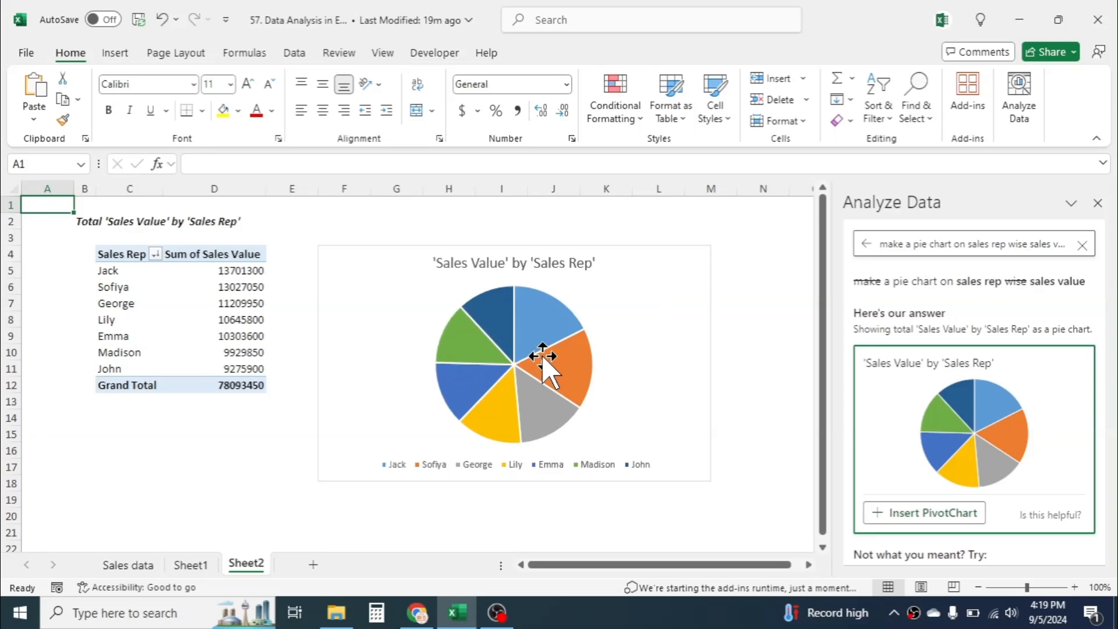
pyautogui.rightClick(544, 356)
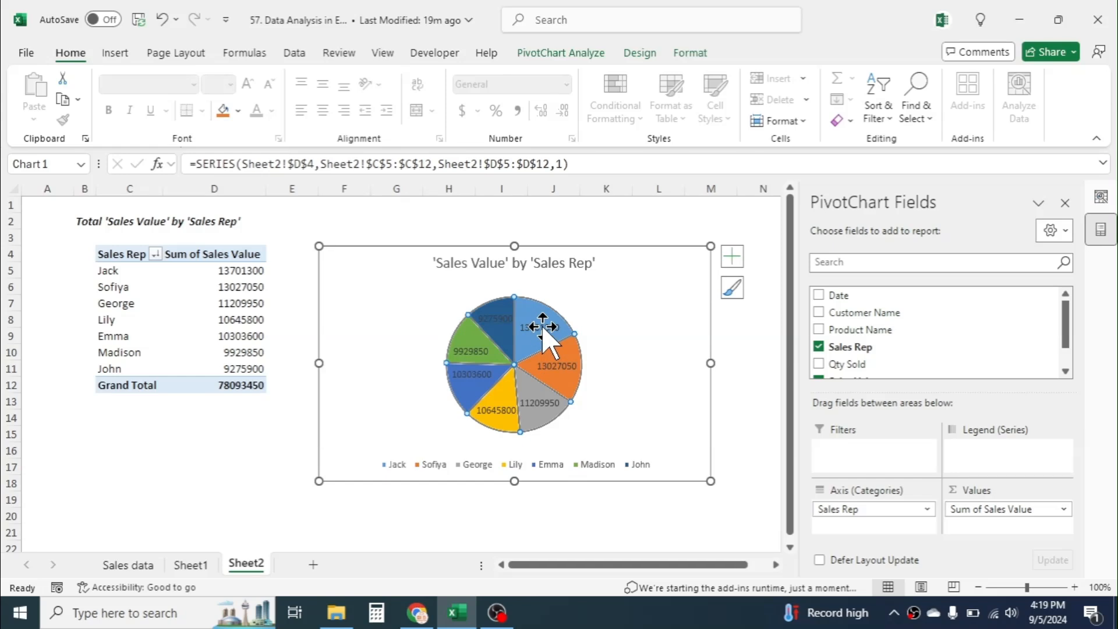
pyautogui.rightClick(548, 329)
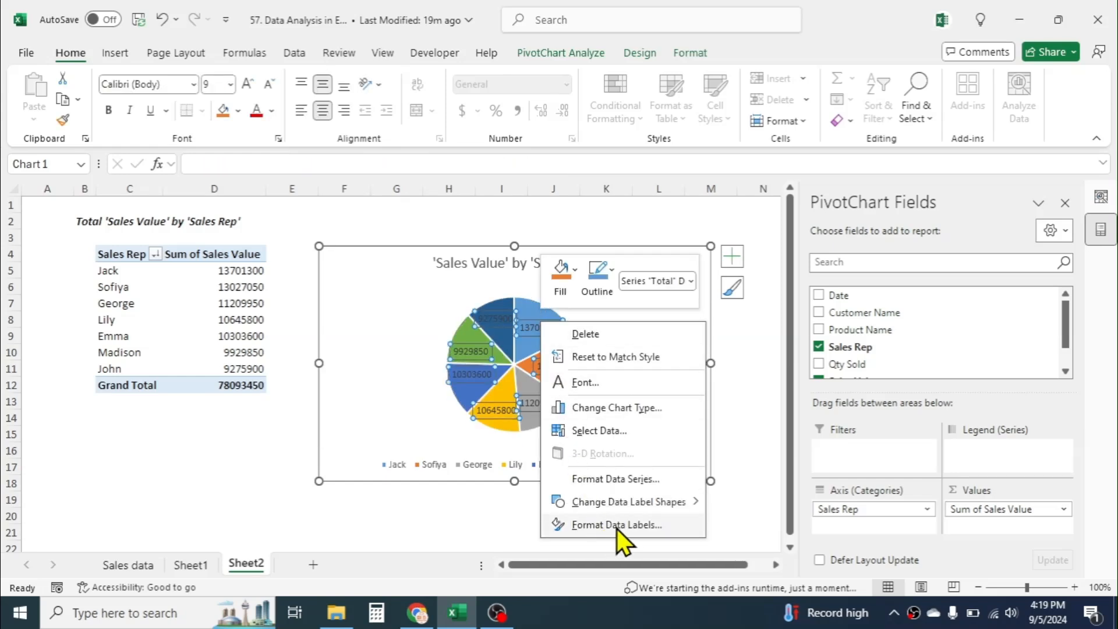
pyautogui.click(617, 525)
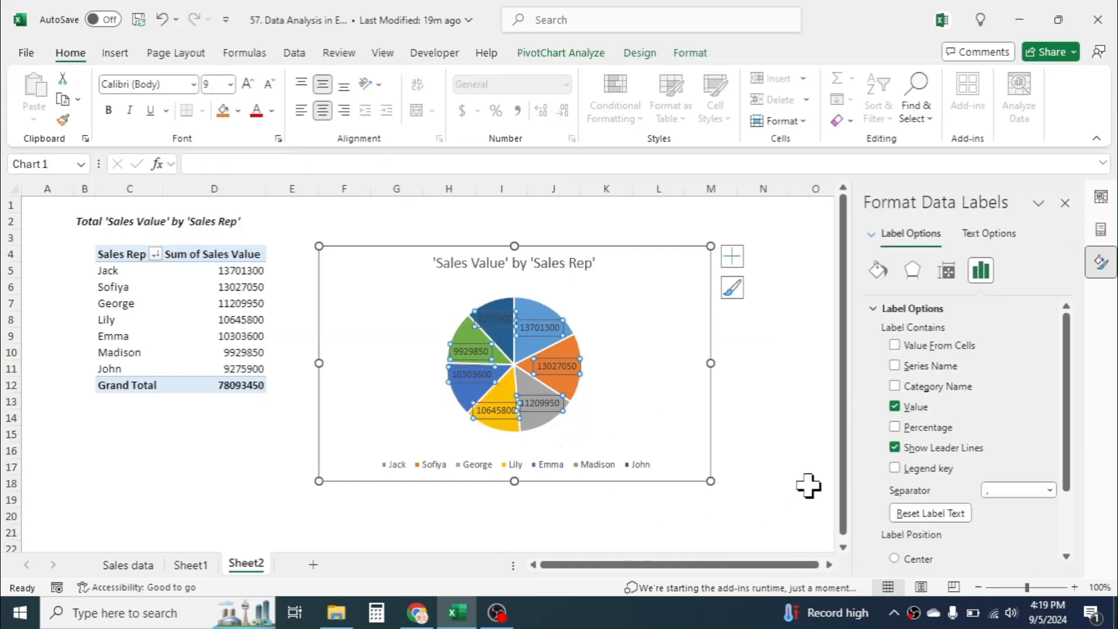
pyautogui.click(896, 427)
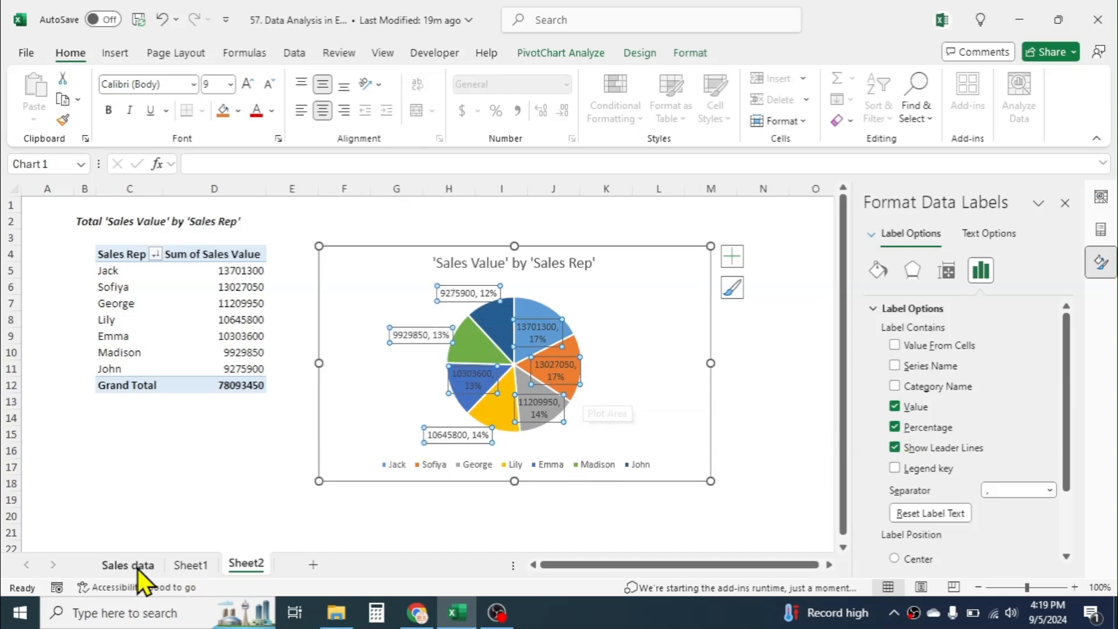
pyautogui.click(128, 564)
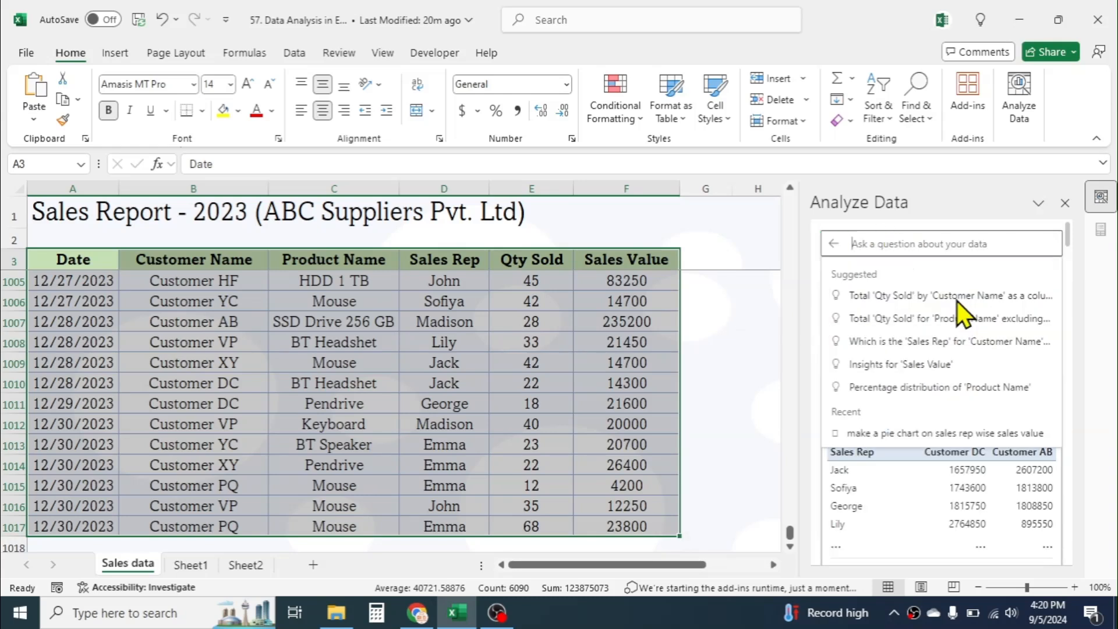
# Ask 'which month has the lowest sales value?' and get December 2023 with 3,574,100
pyautogui.write('which month has')
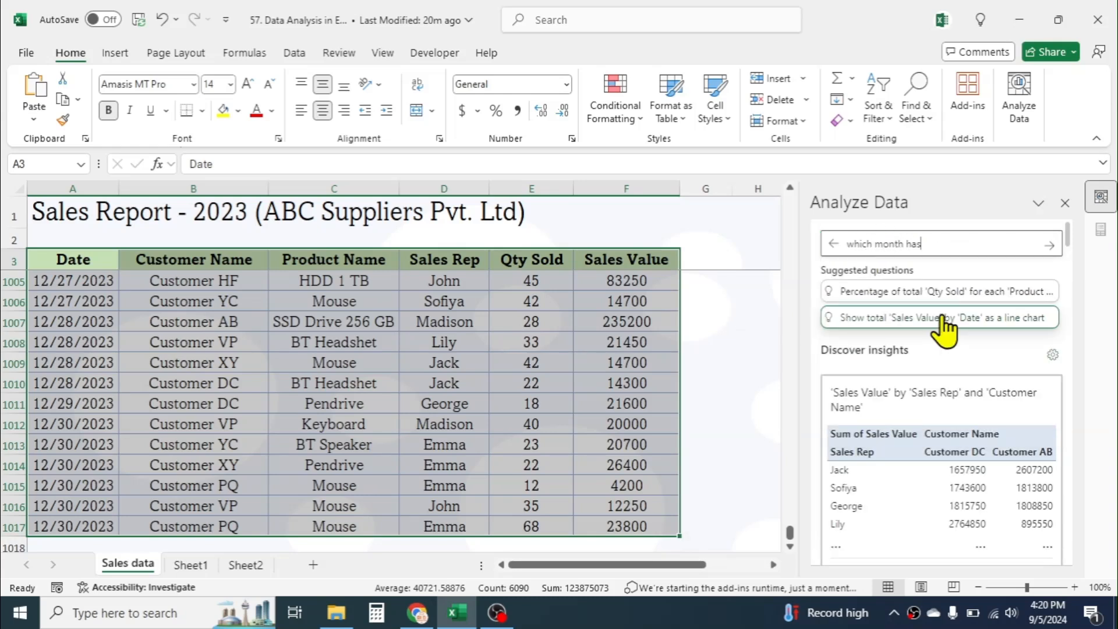
pyautogui.write('the lowest sale')
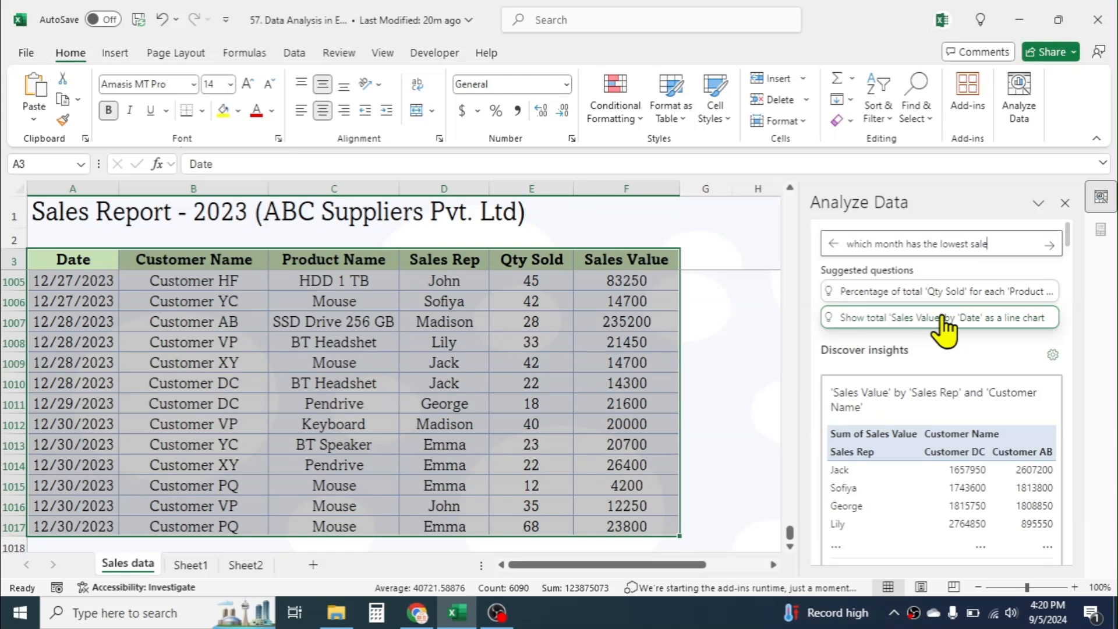
pyautogui.click(1048, 243)
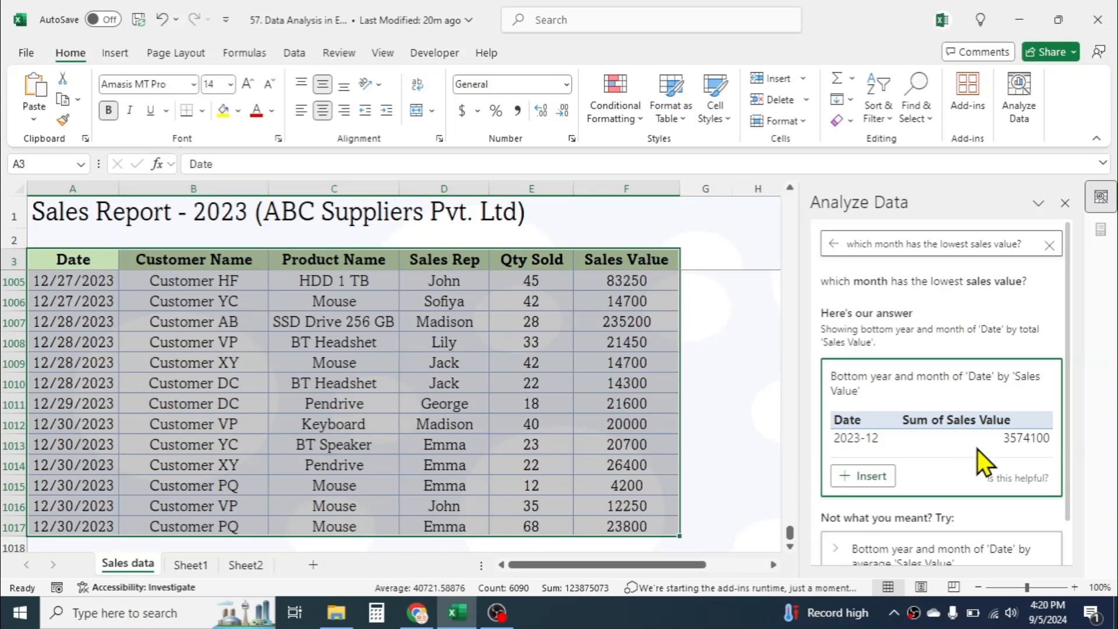
pyautogui.moveTo(1028, 456)
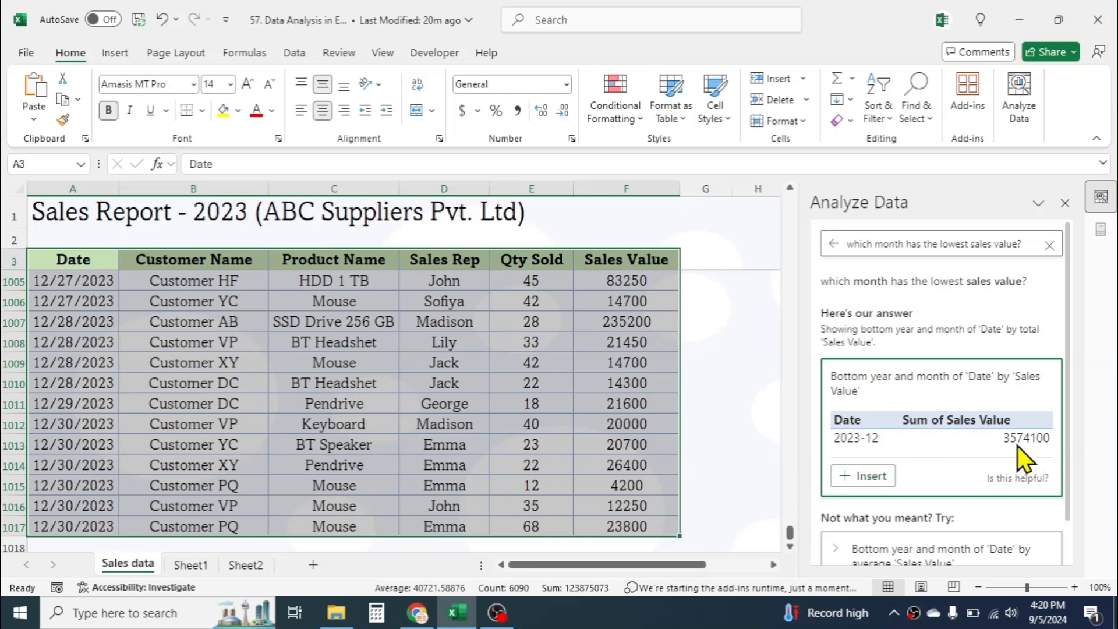
pyautogui.moveTo(1081, 319)
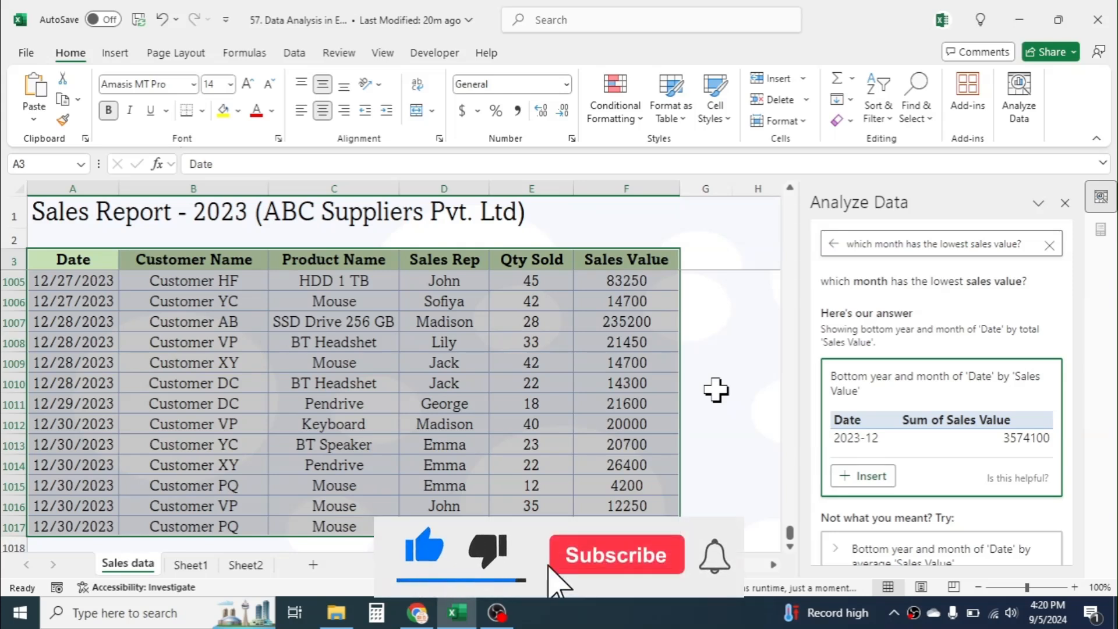
pyautogui.click(615, 554)
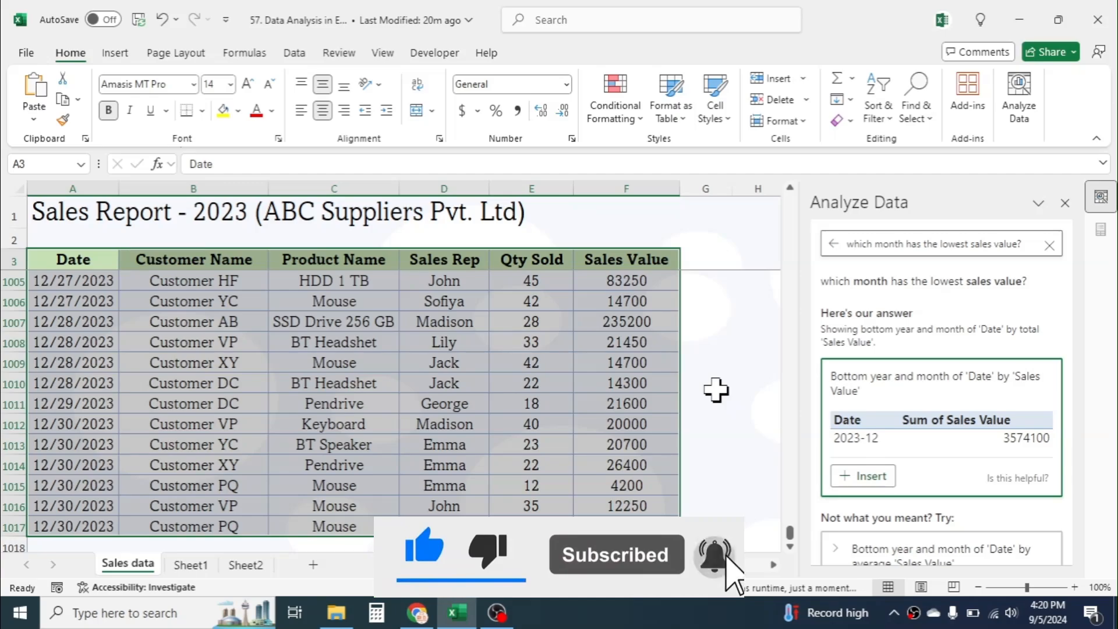